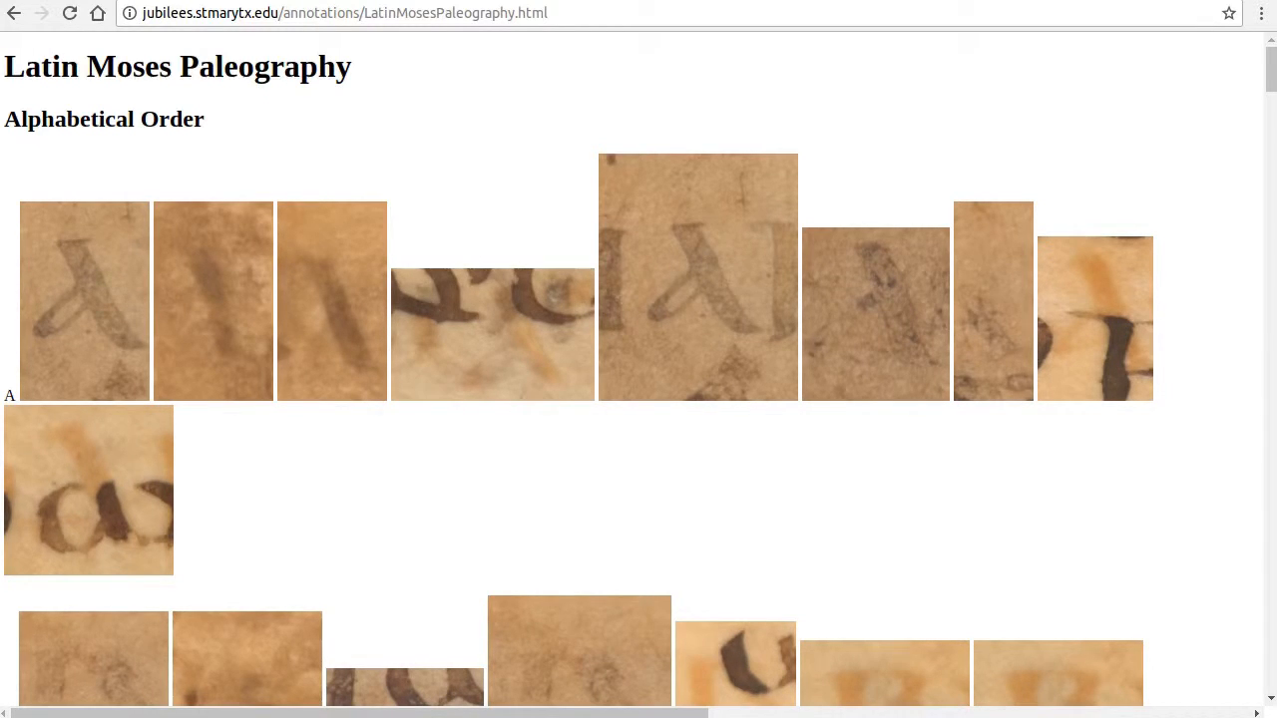
Step: Return from the Latin Moses Paleography page to the jubilees.stmarytx.edu home page
left_click(14, 12)
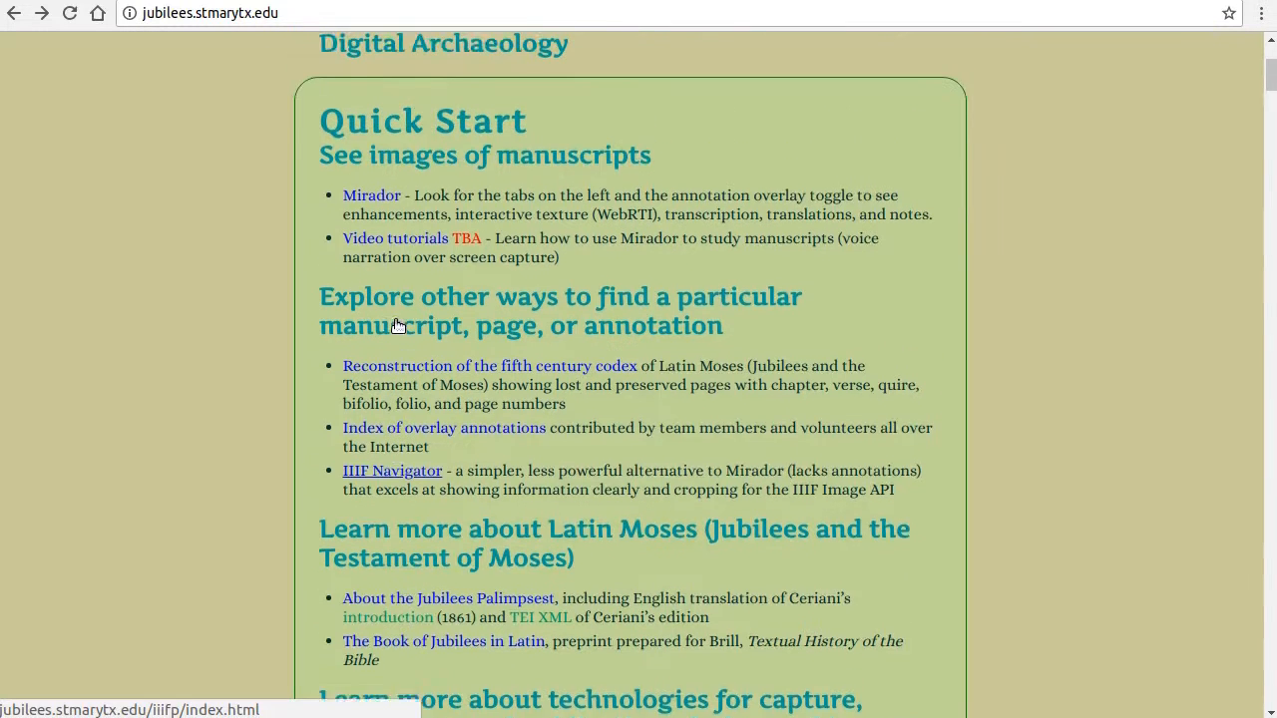
Step: Launch IIIF Navigator, choose the Latin Moses manifest and list all resources rather than pages only
left_click(391, 470)
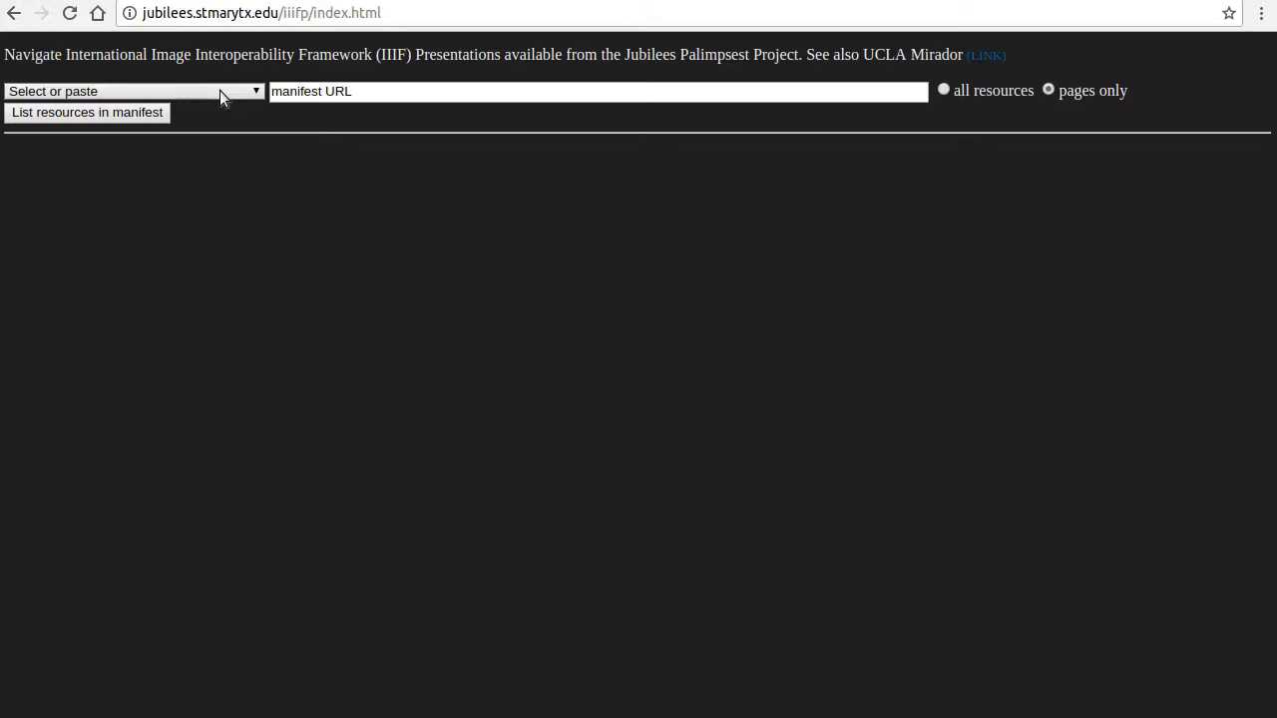
left_click(130, 92)
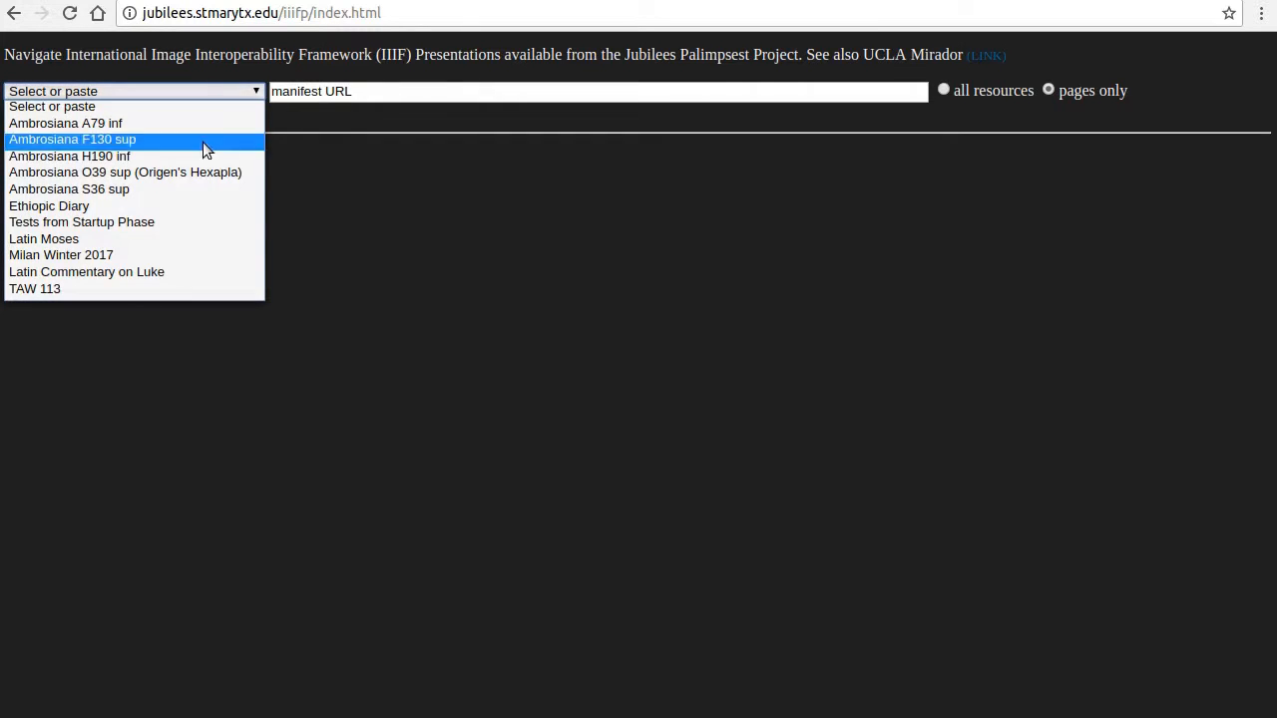
left_click(44, 239)
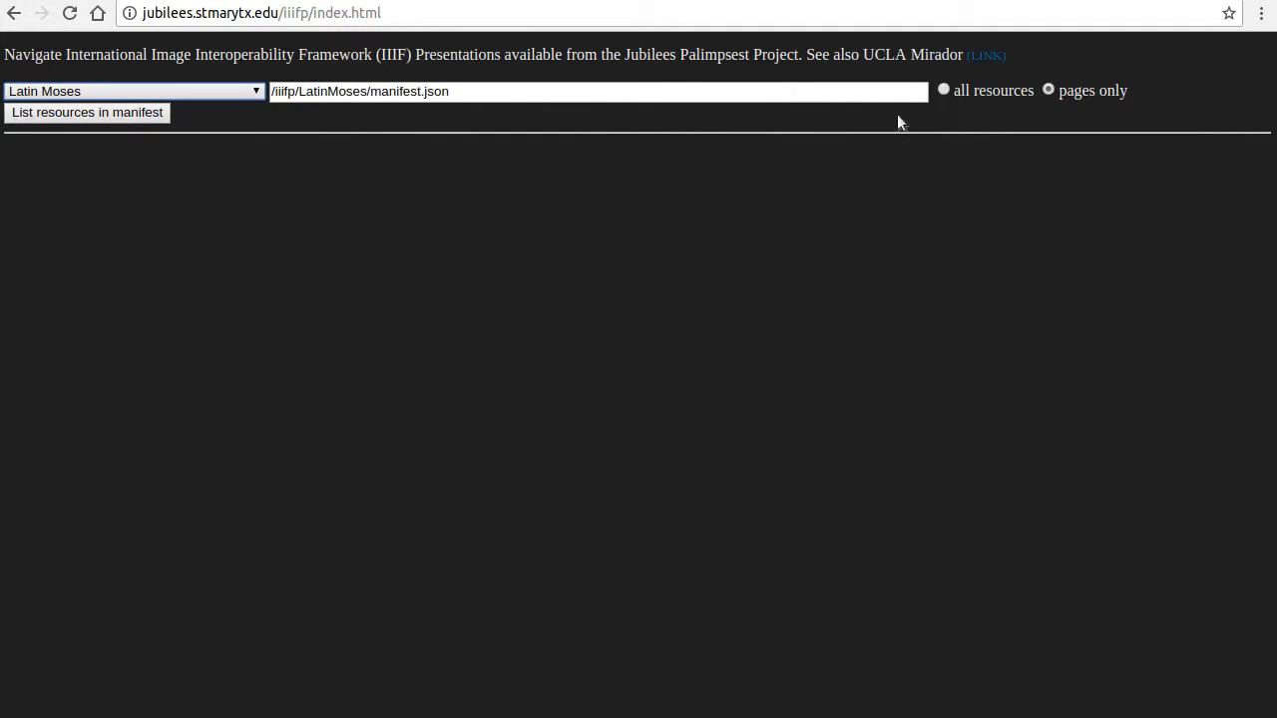
left_click(942, 89)
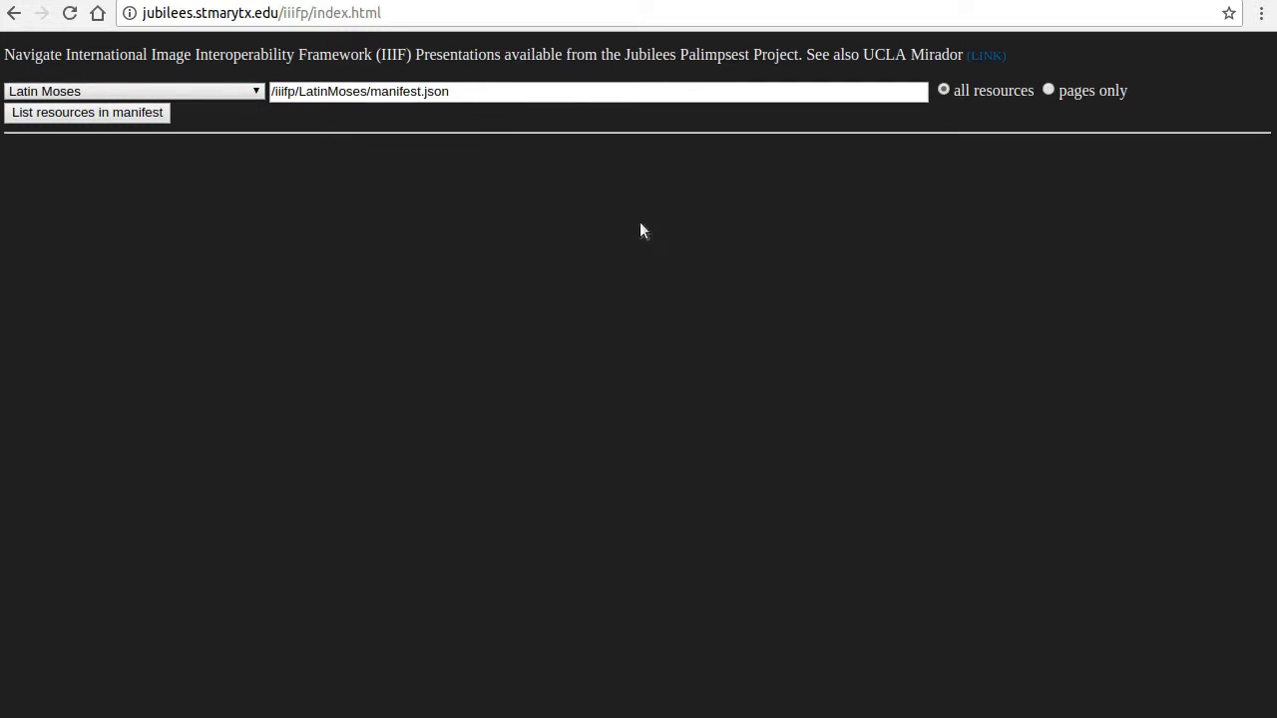
mouse_move(84, 168)
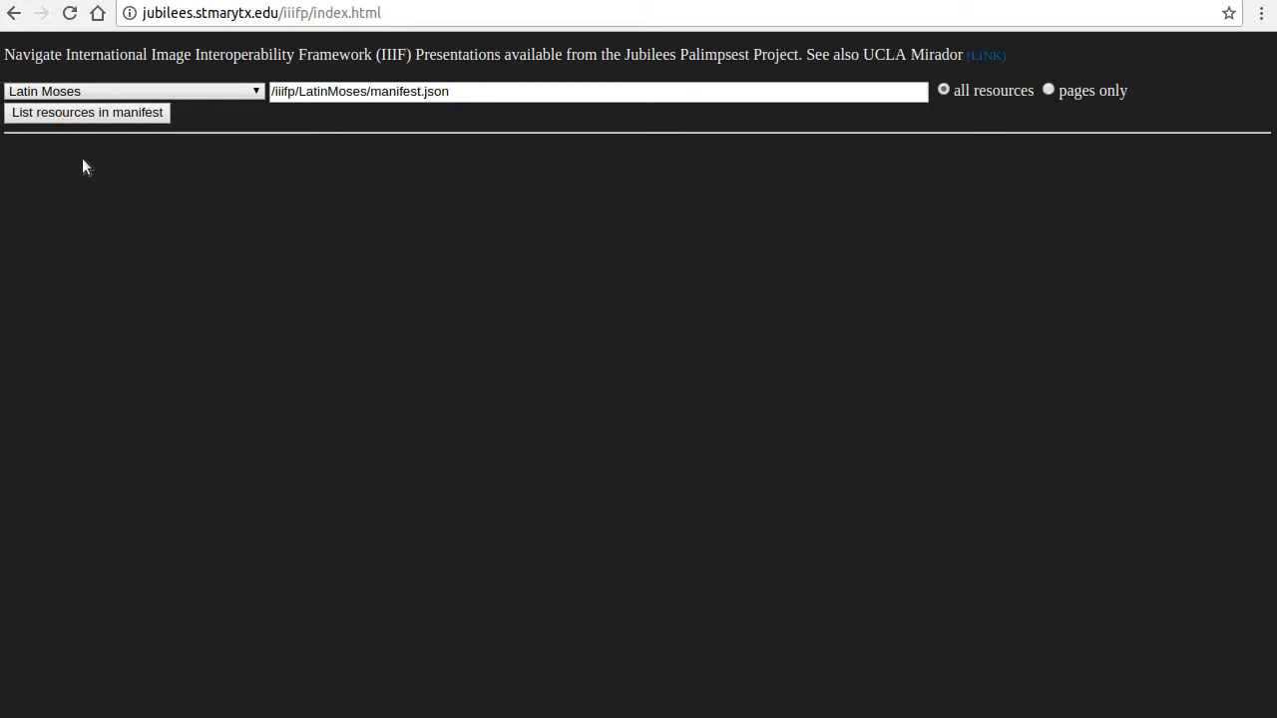
mouse_move(88, 112)
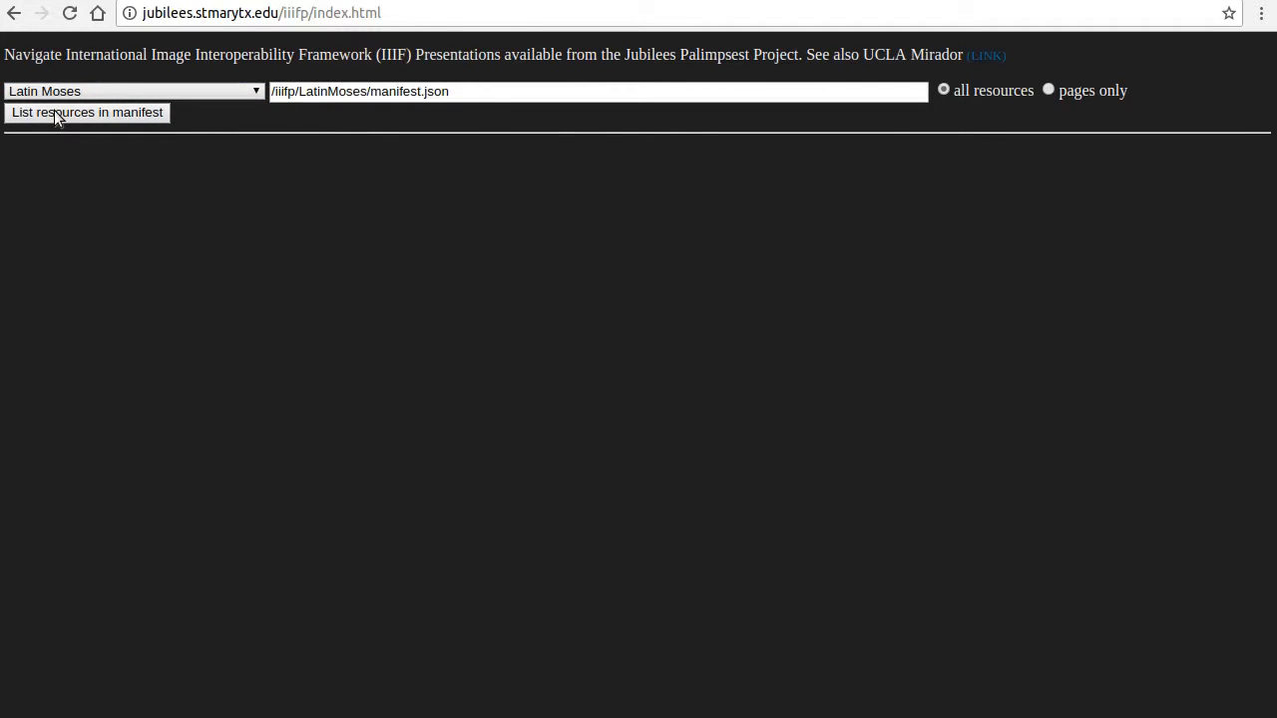
Step: List the Latin Moses manifest's resources and browse Page 083's image cubes, transcriptions and WebRTI images
left_click(88, 112)
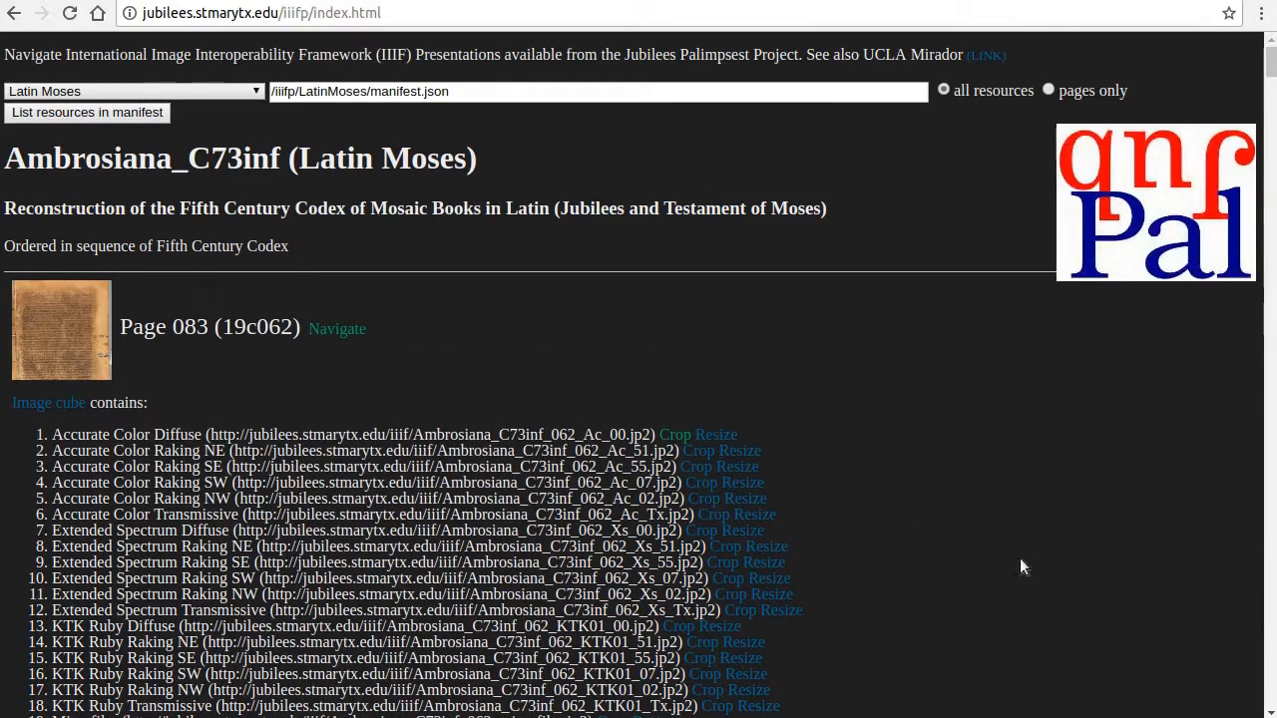
scroll("down", 3)
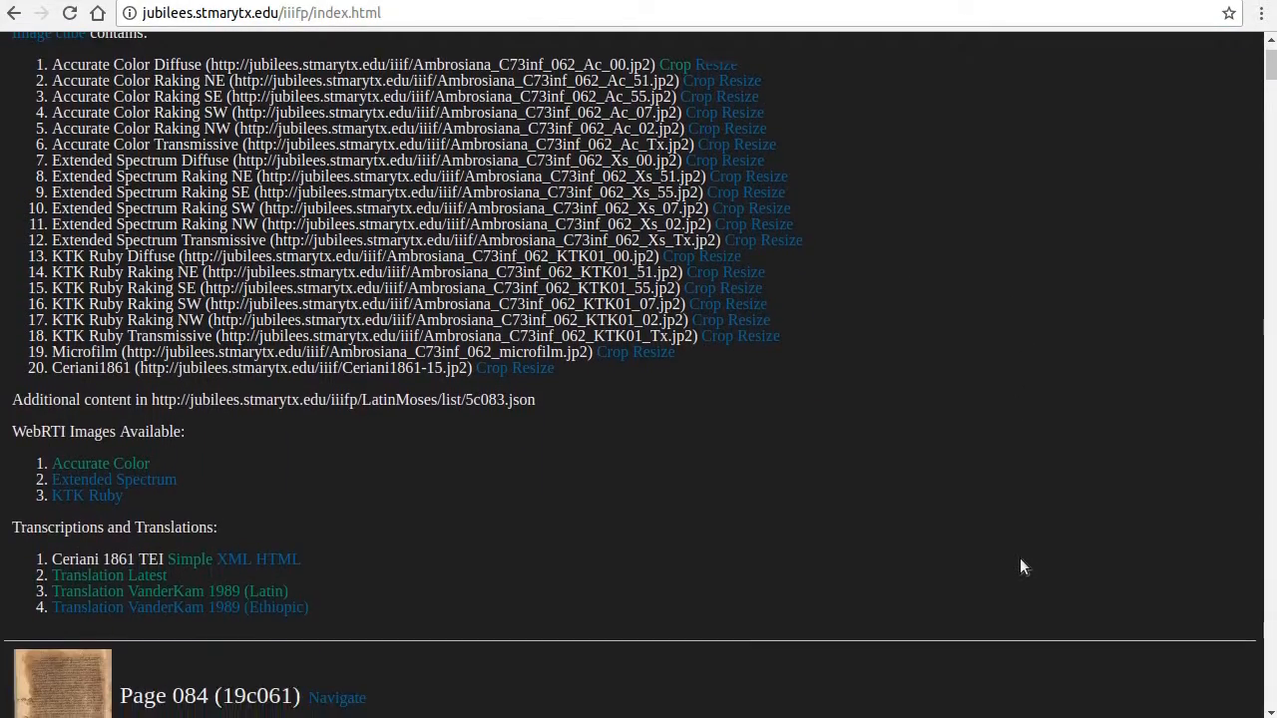
scroll("down", 3)
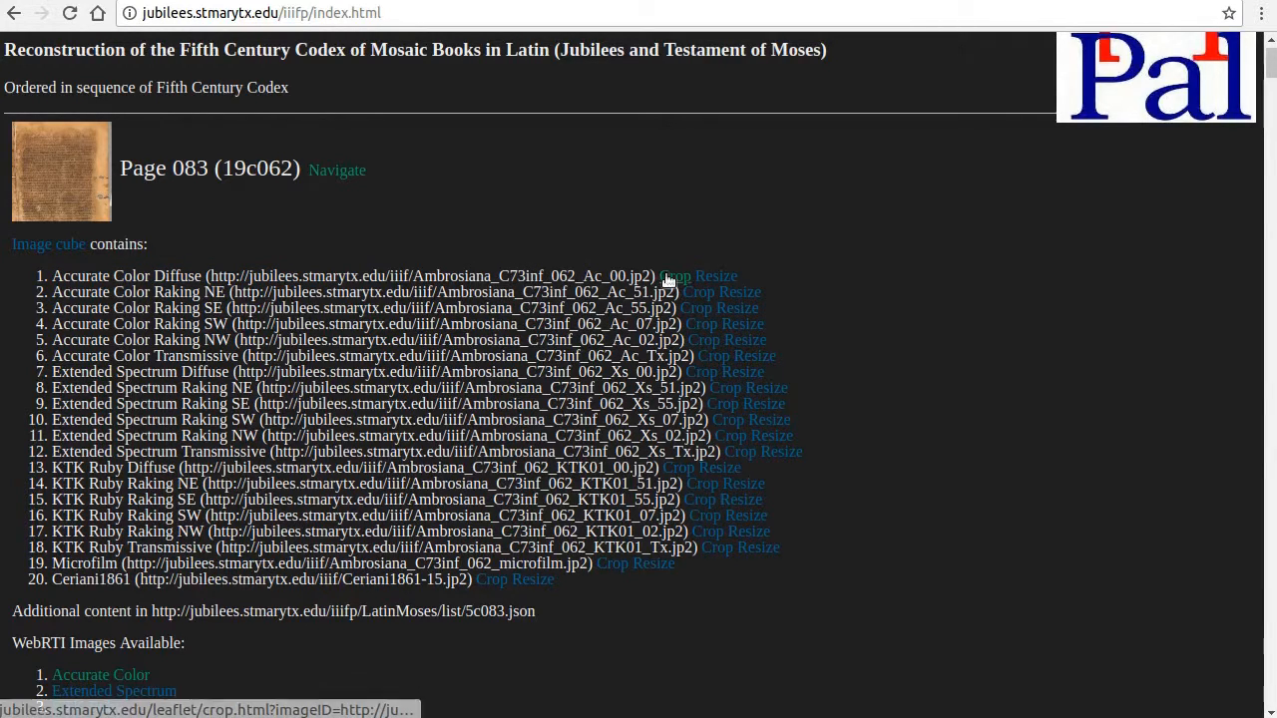
mouse_move(670, 291)
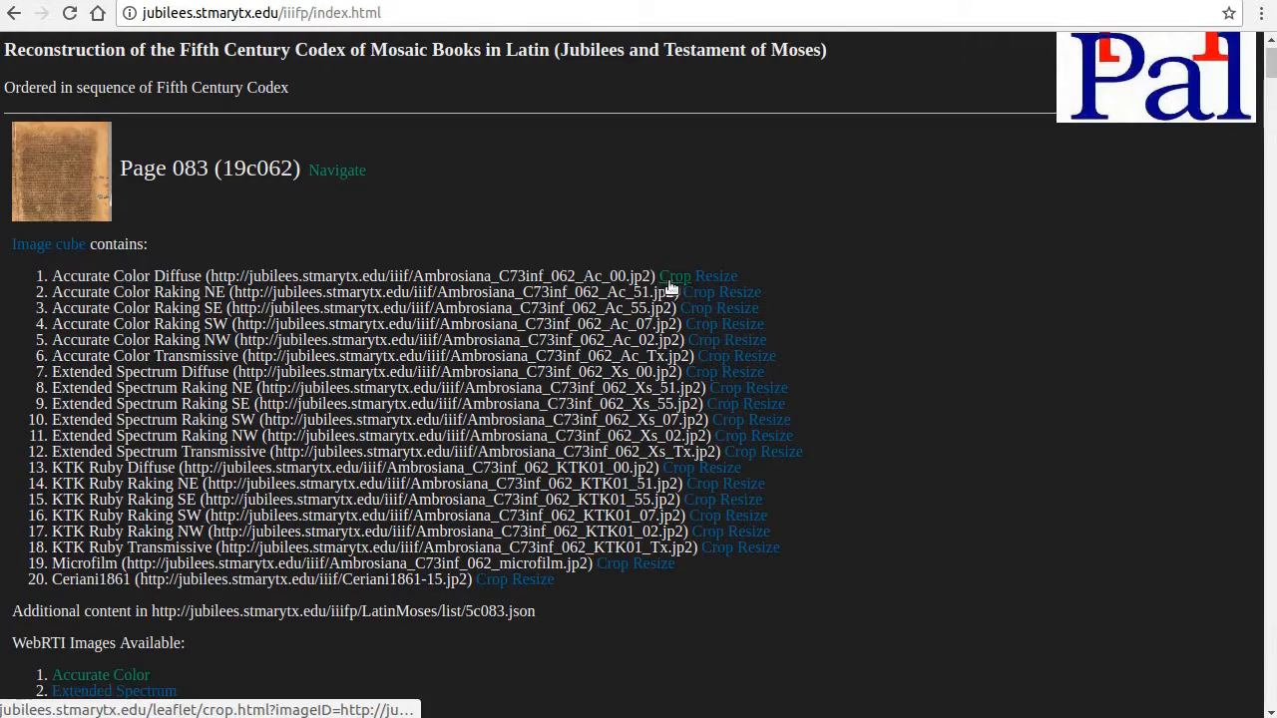
Step: Leave the IIIF Navigator listing and return to the project home page with its Quick Start links
left_click(675, 275)
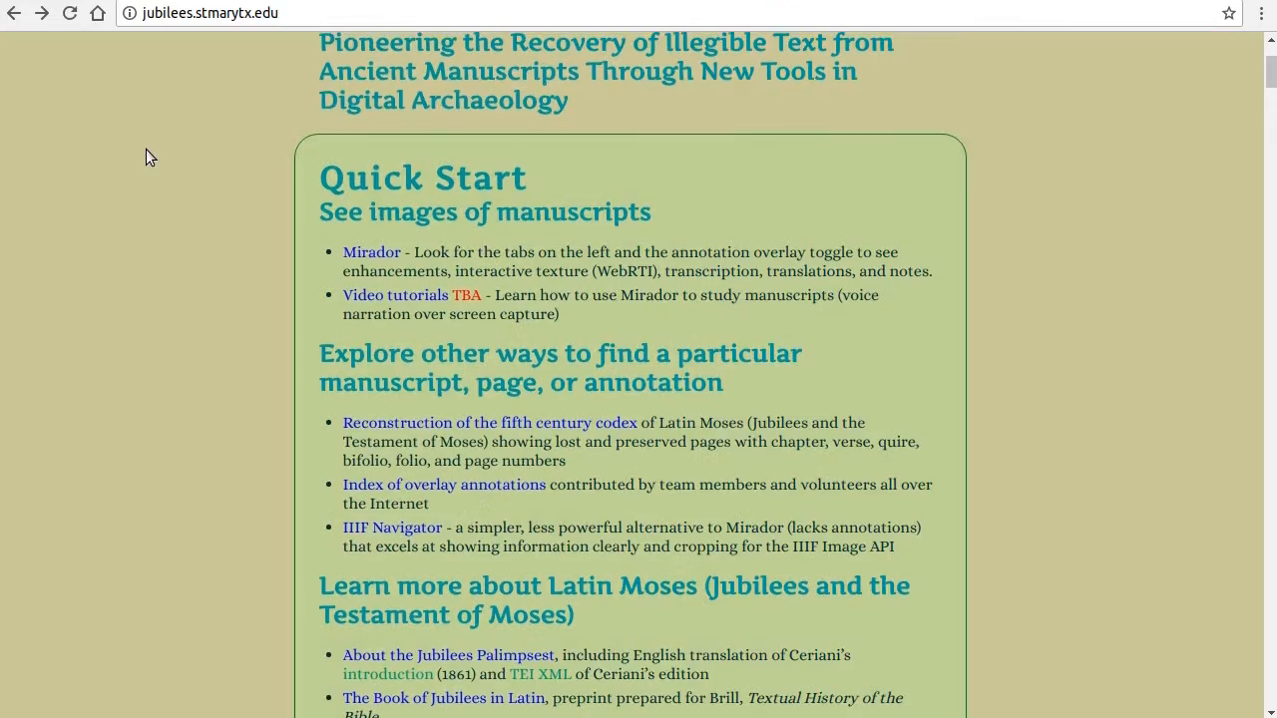
mouse_move(352, 247)
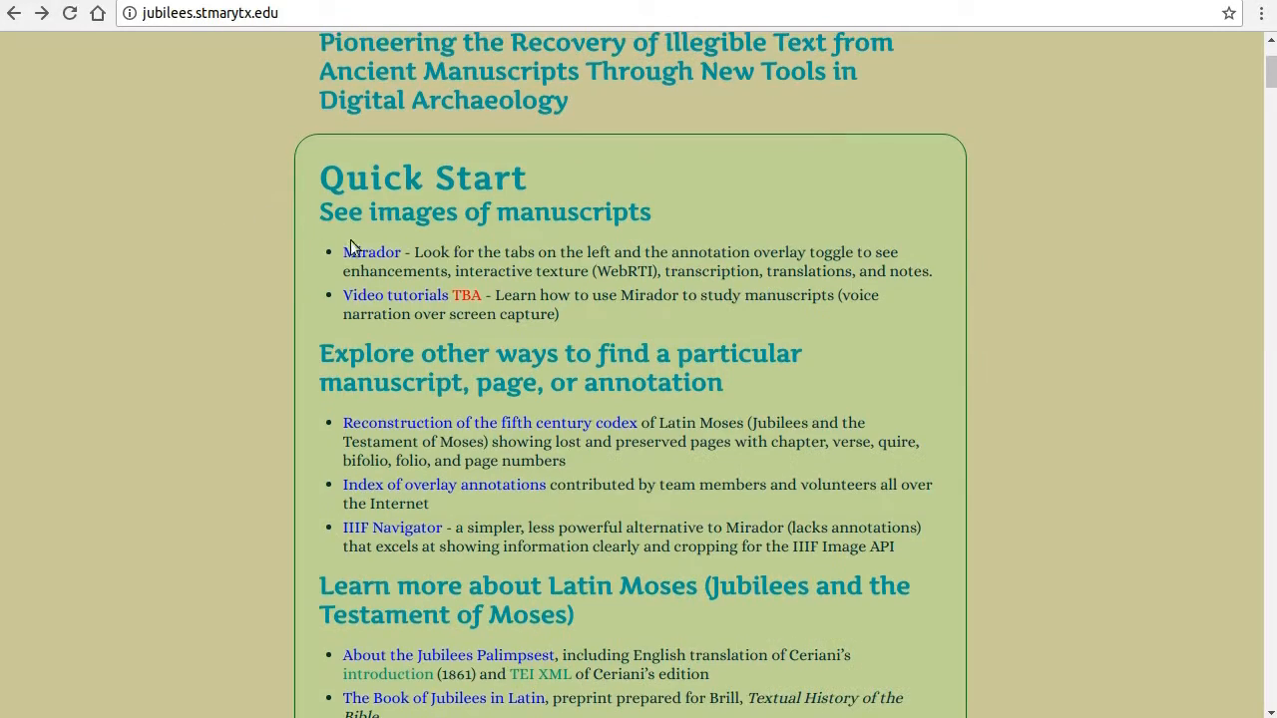
Step: Launch Mirador from Quick Start, showing Latin Moses page 083 (Jub 13:10-15)
left_click(371, 252)
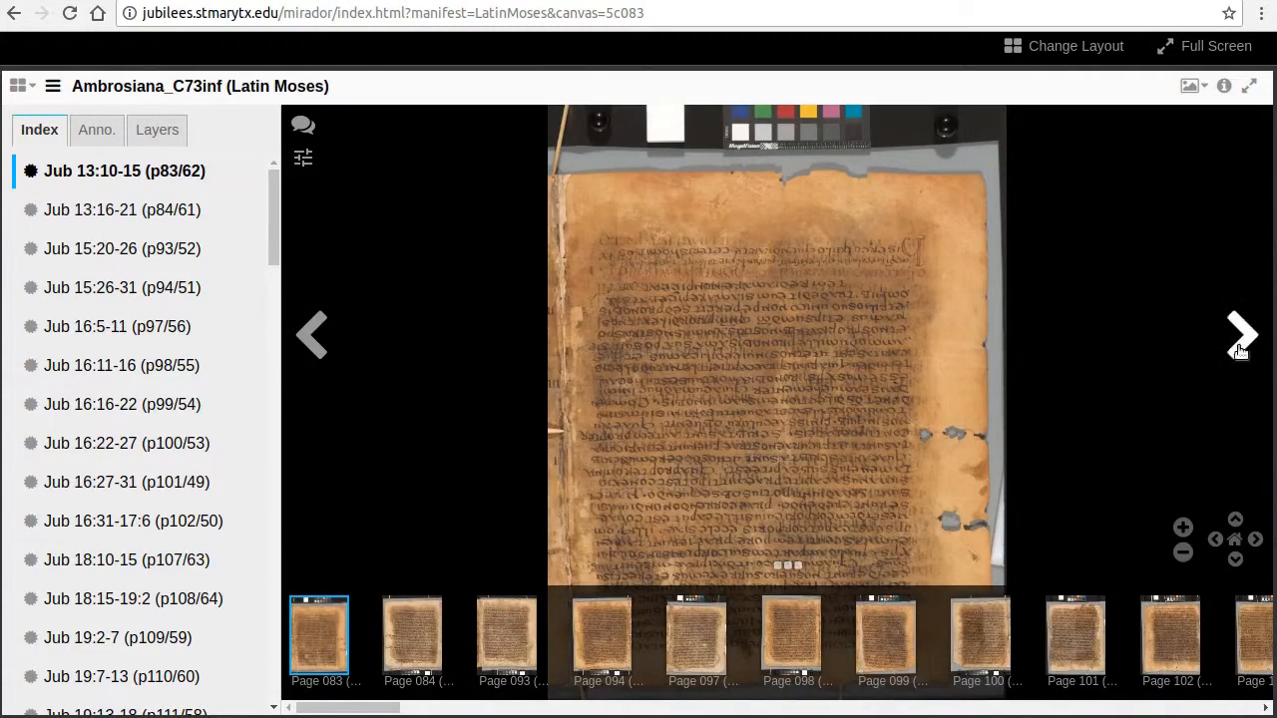
Step: Page forward then back so Mirador shows Latin Moses page 084 (Jub 13:16-21), the URL naming that canvas
left_click(507, 634)
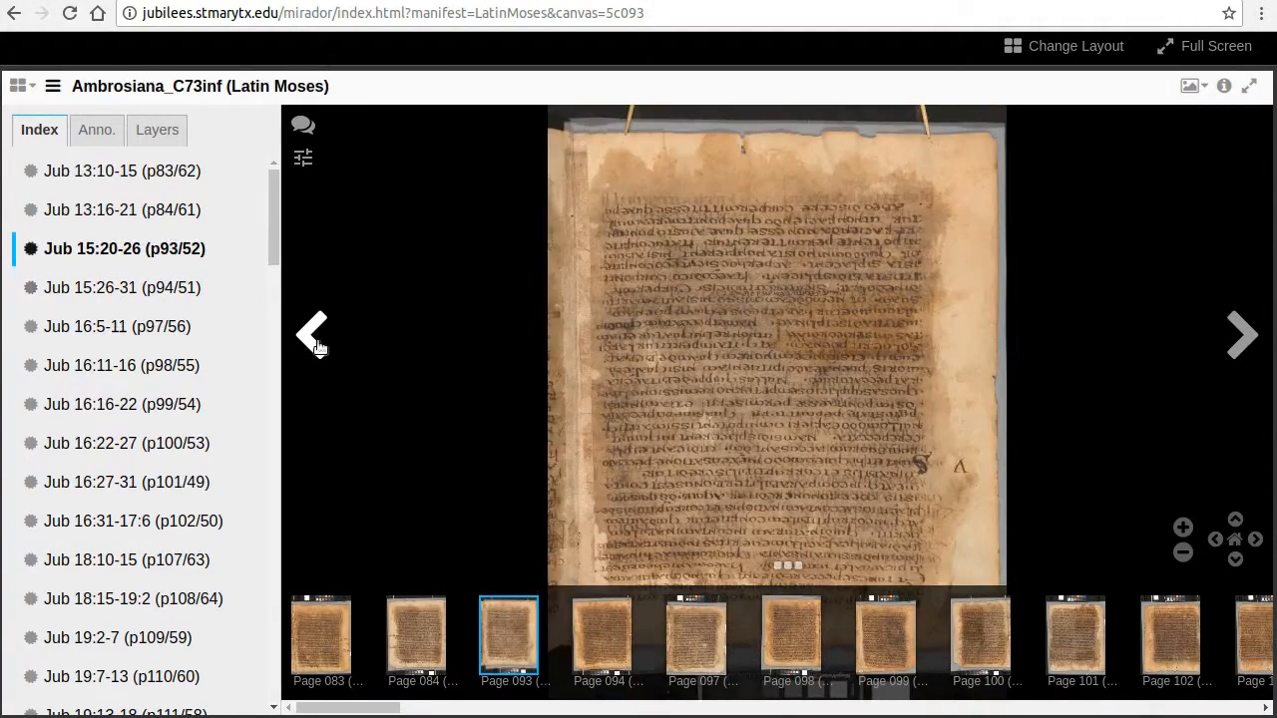
left_click(311, 336)
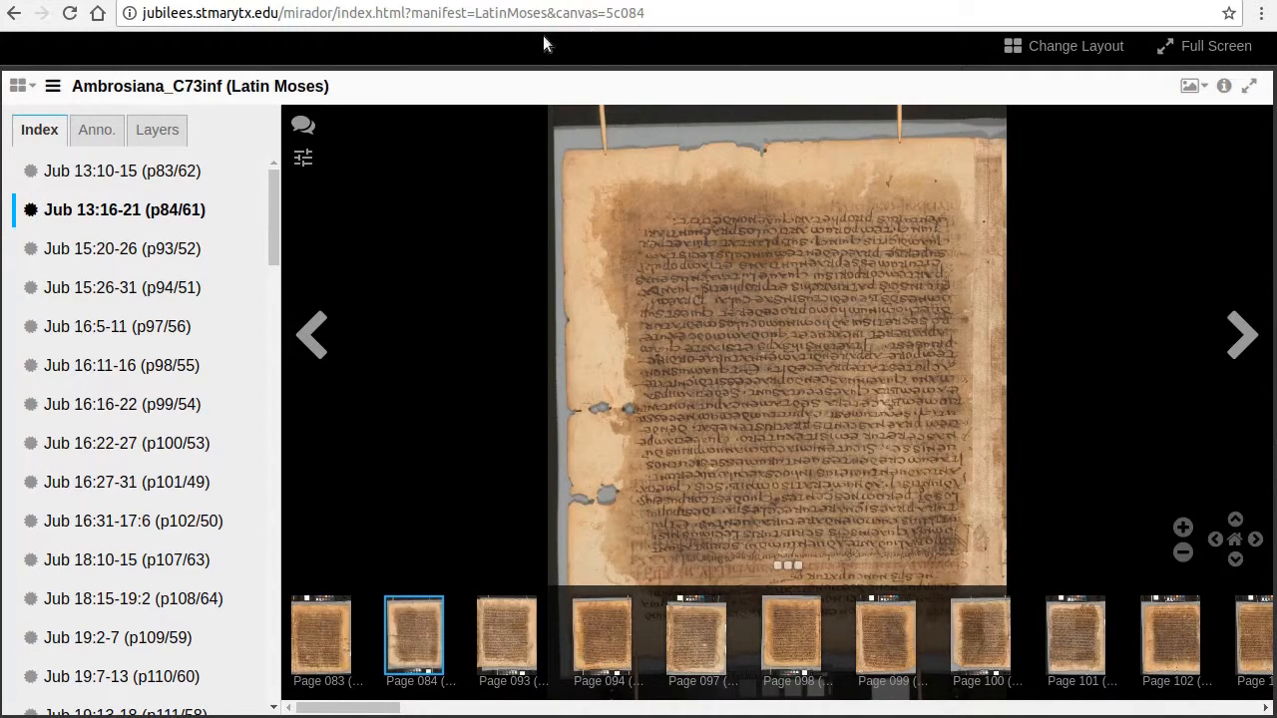
mouse_move(643, 38)
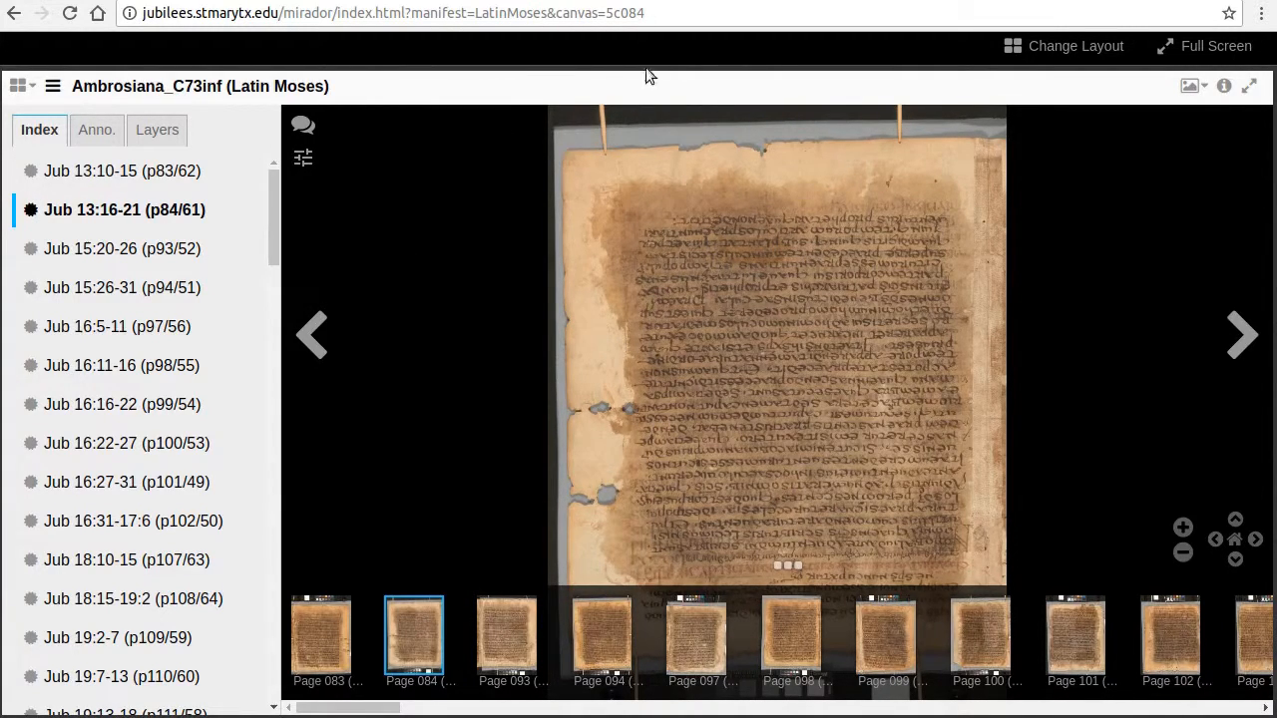
left_click(393, 12)
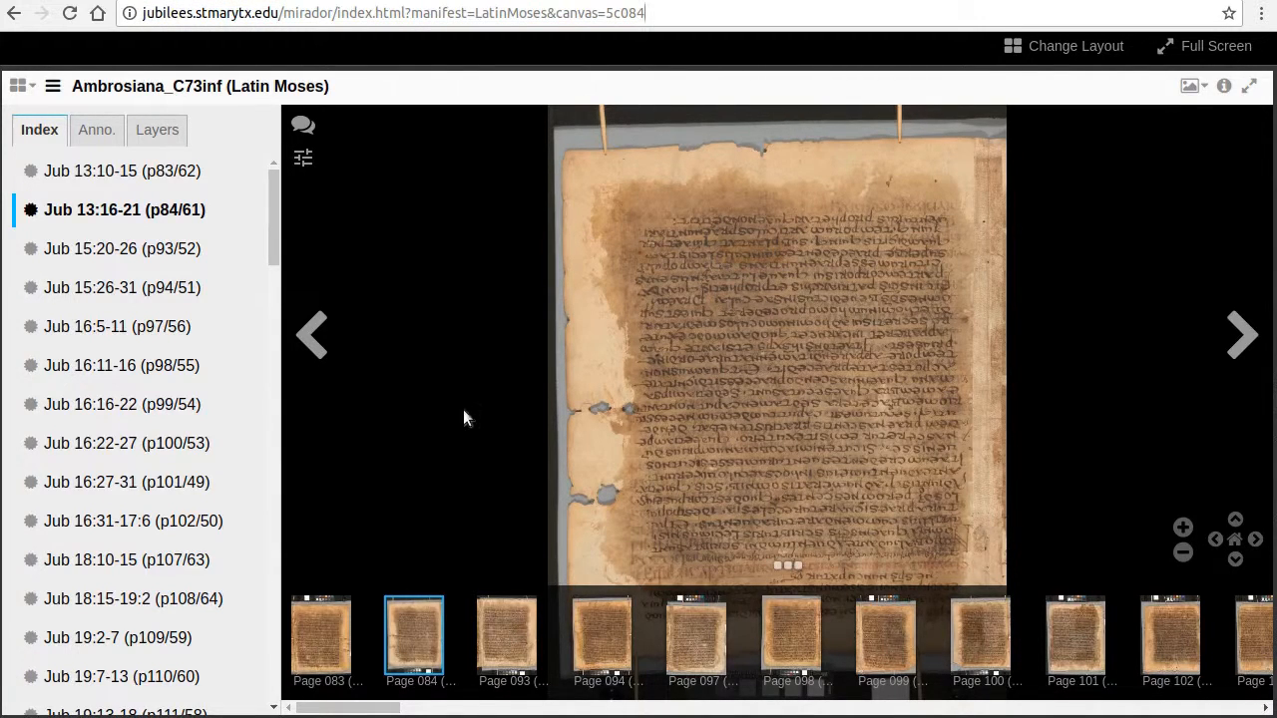
mouse_move(311, 335)
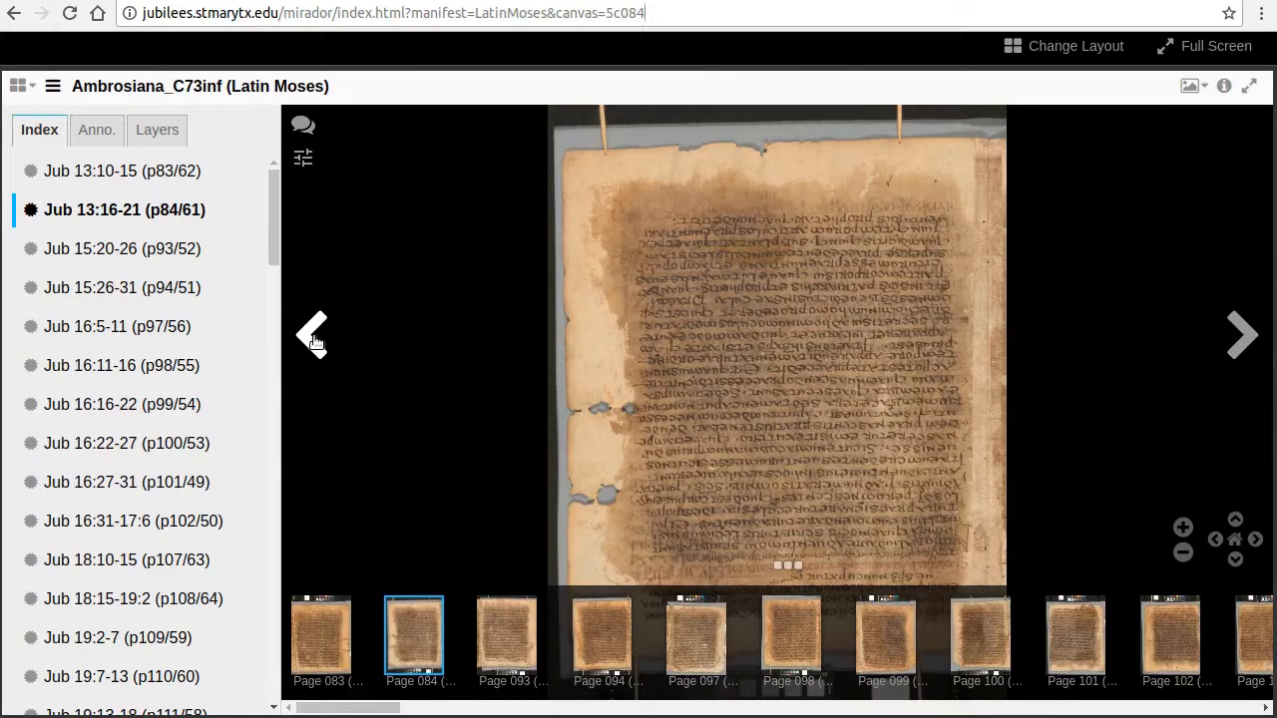